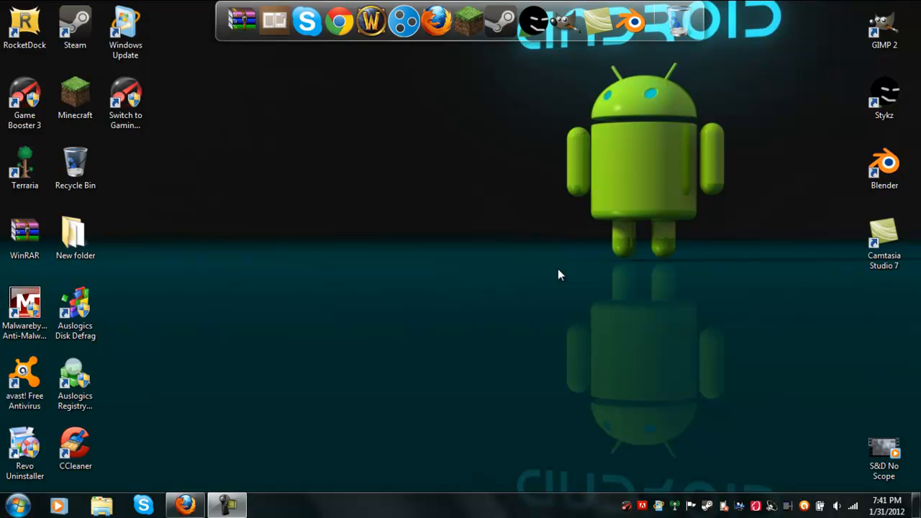
mouse_move(248, 487)
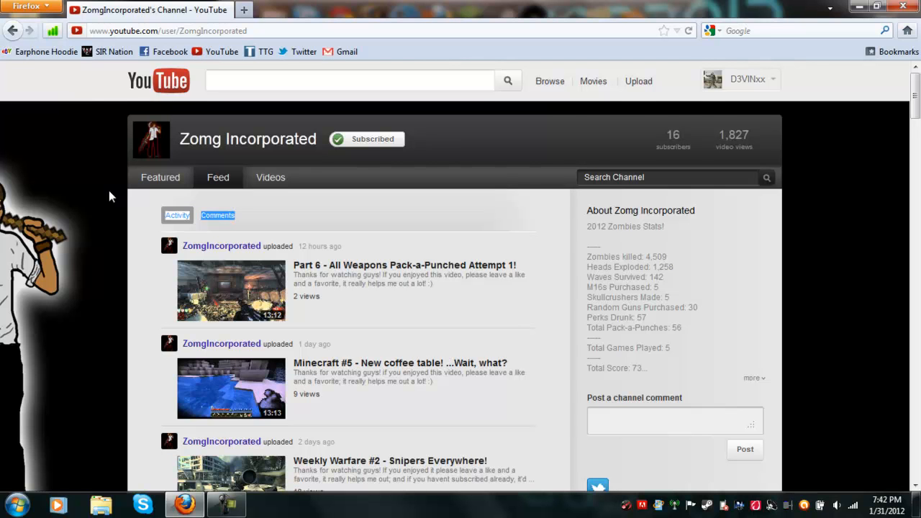
Scroll the Feed down past the Weapons Pack-a-Punched parts toward older uploads
scroll(down, 3)
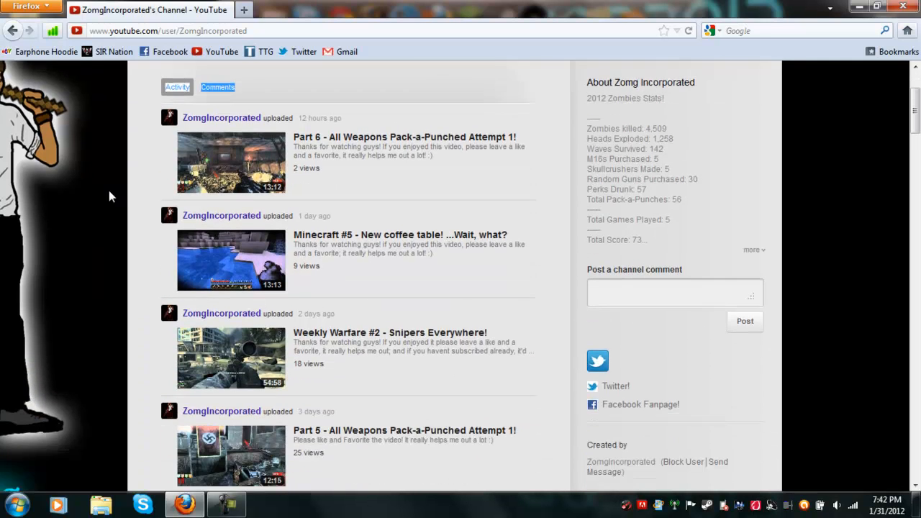
scroll(up, 3)
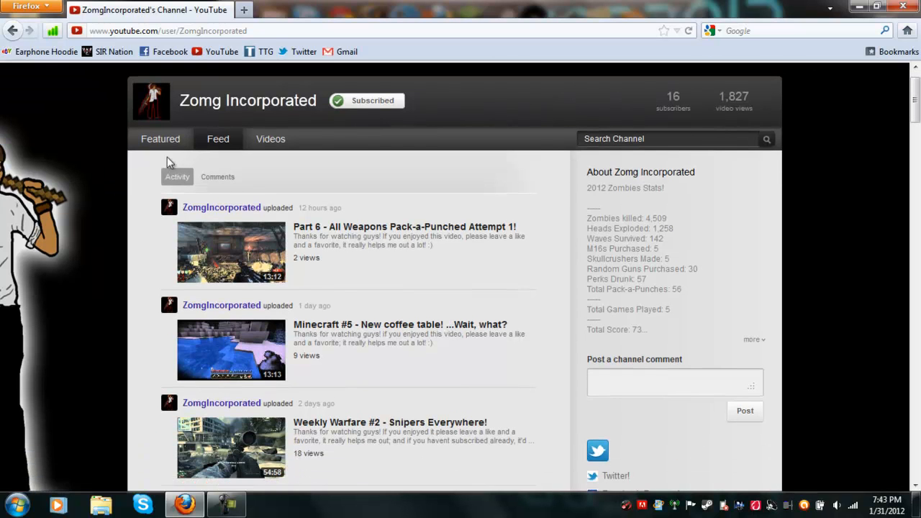
mouse_move(144, 272)
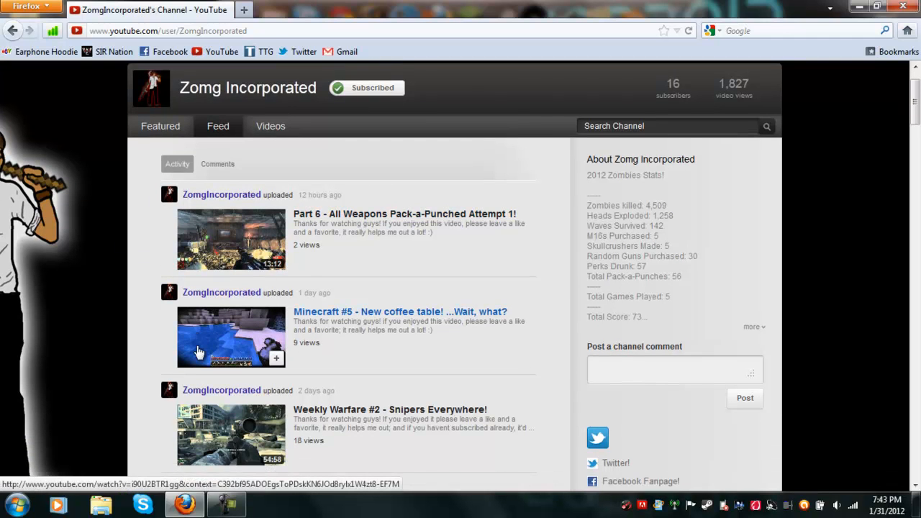
scroll(down, 3)
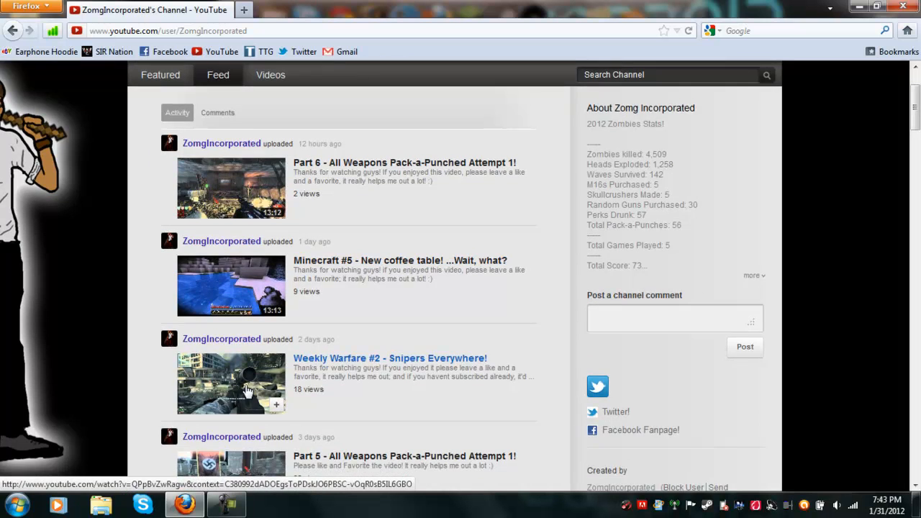
scroll(down, 3)
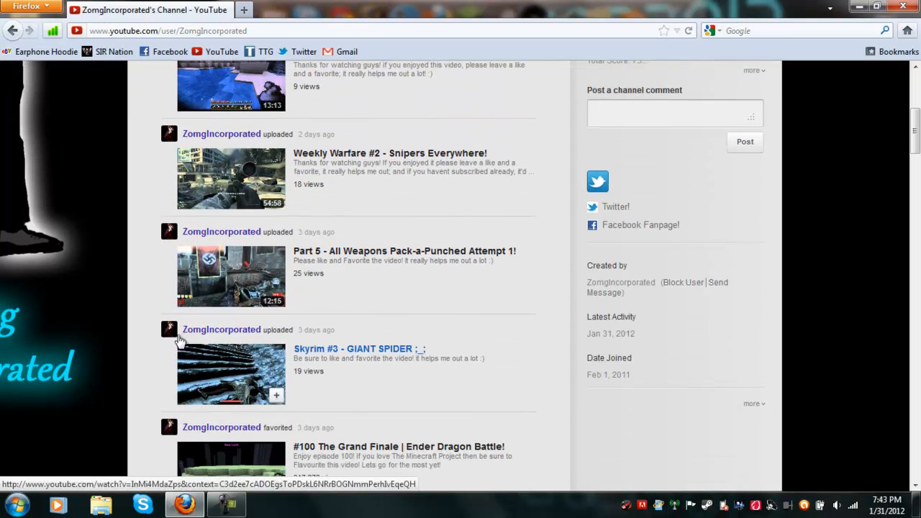
scroll(down, 3)
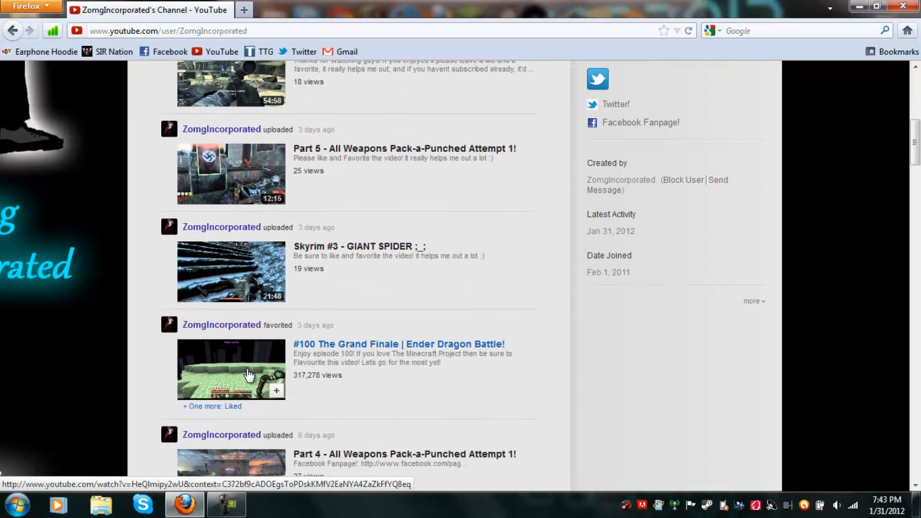
scroll(down, 3)
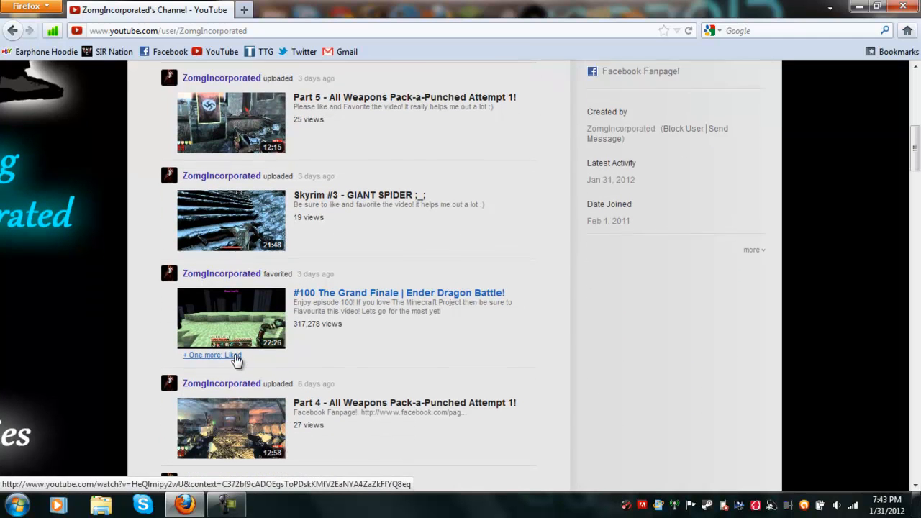
scroll(down, 3)
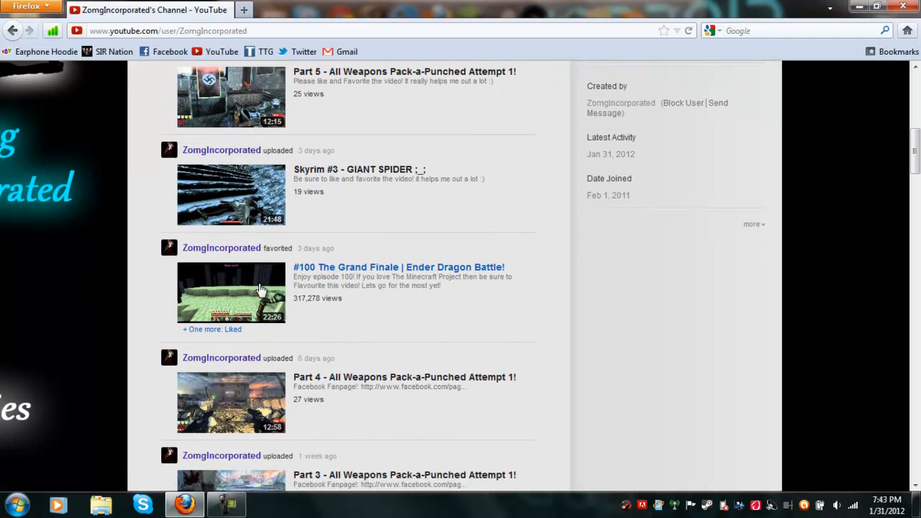
mouse_move(213, 288)
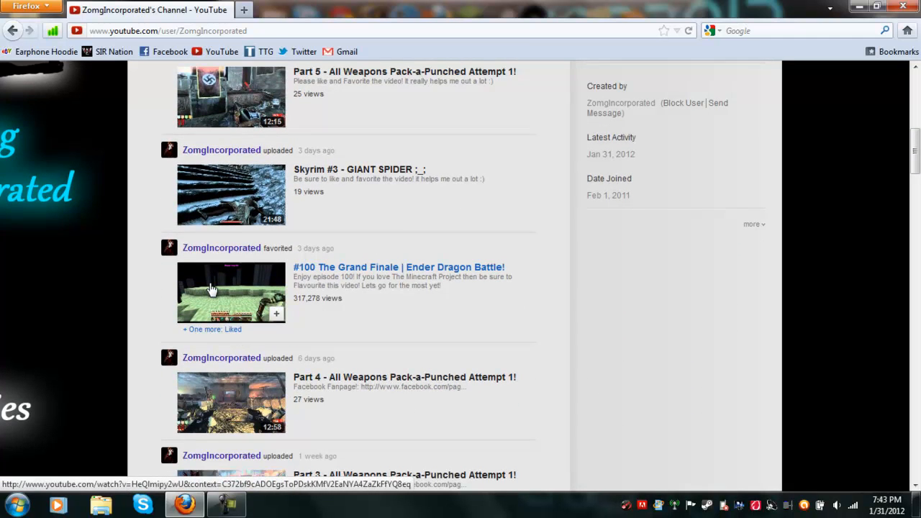
scroll(down, 3)
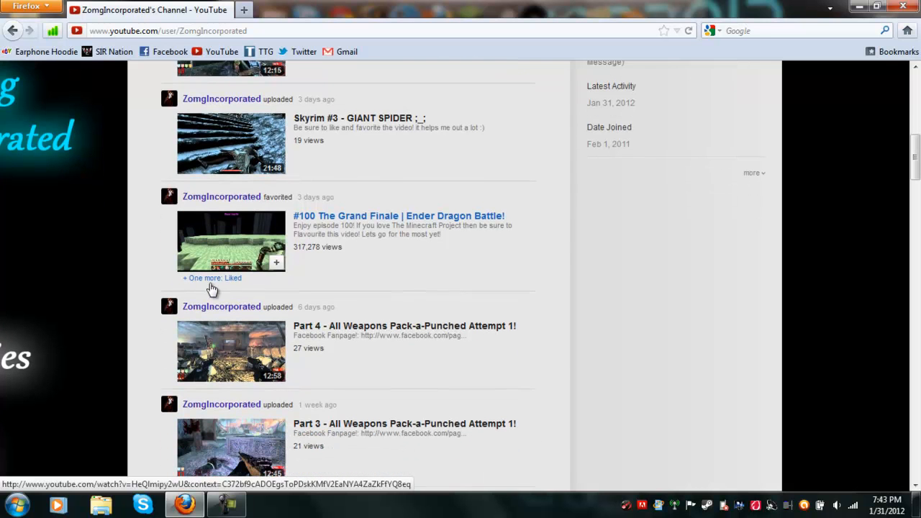
scroll(down, 3)
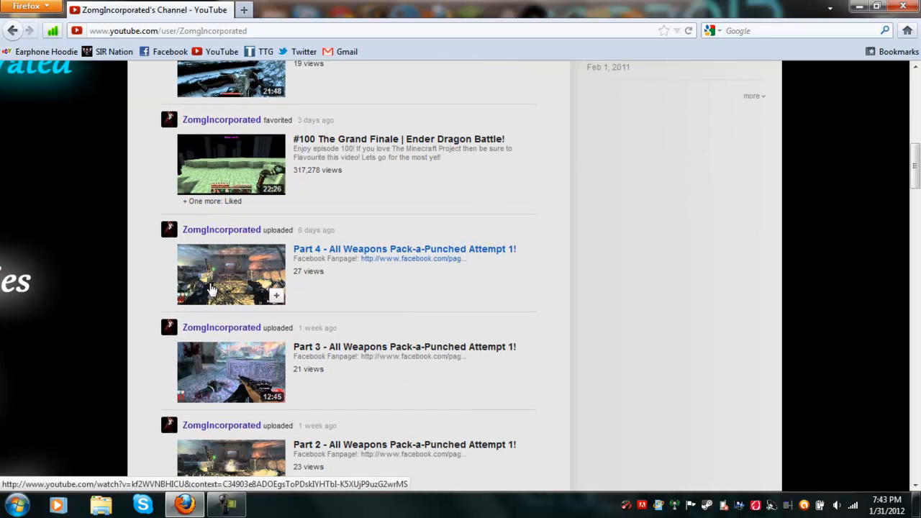
scroll(down, 3)
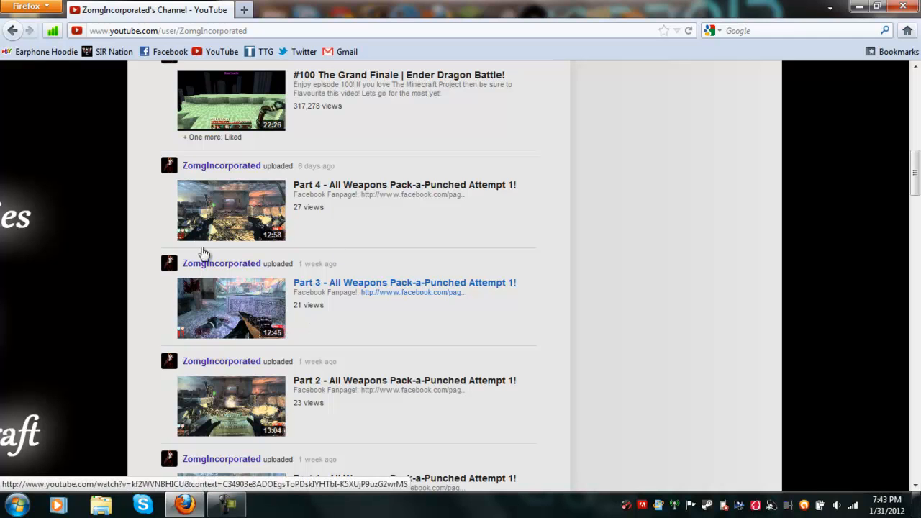
mouse_move(208, 381)
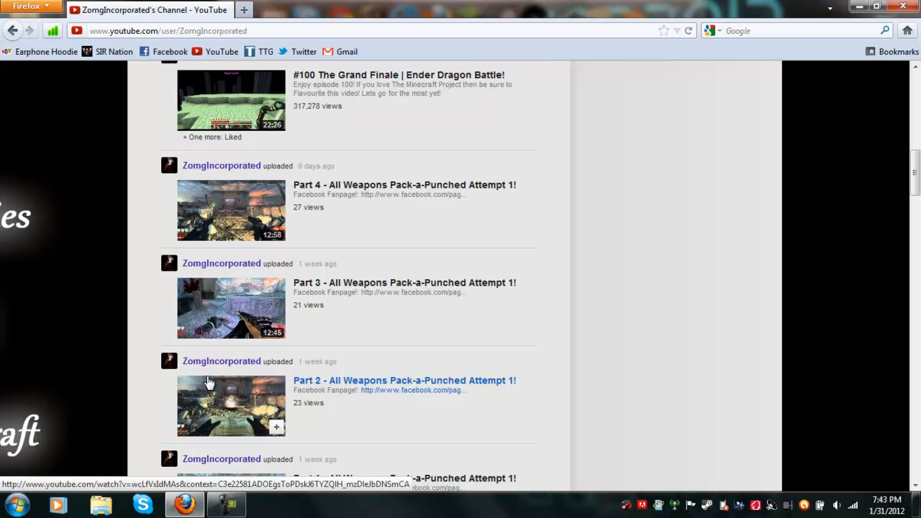
Continue scrolling down to the Minecraft Season 3 and Skyrim uploads
scroll(down, 3)
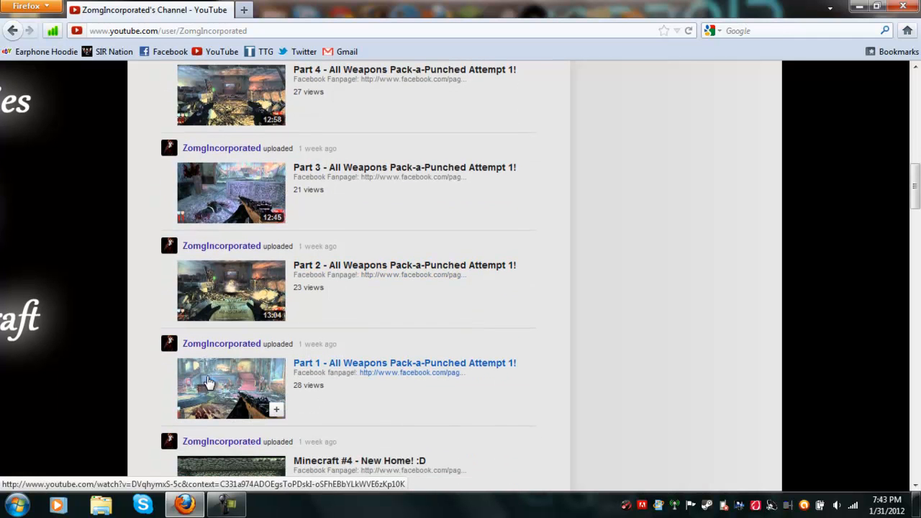
scroll(down, 3)
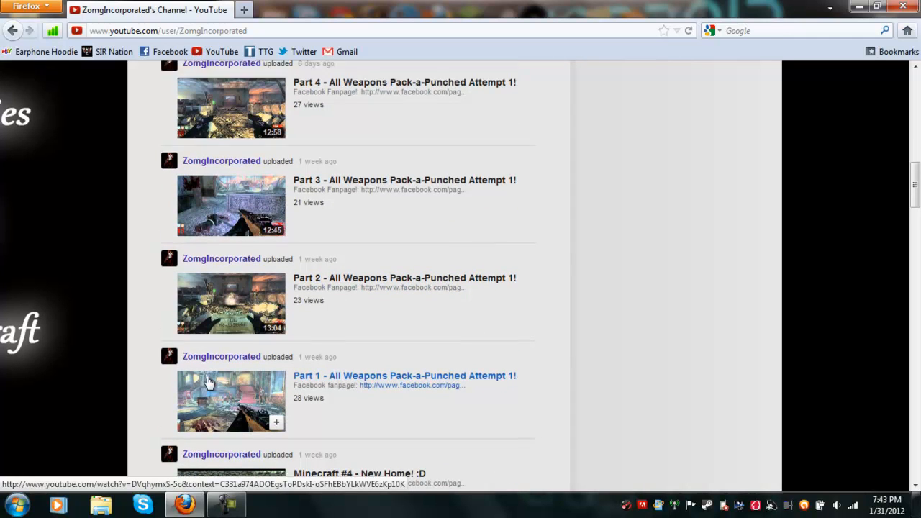
scroll(down, 3)
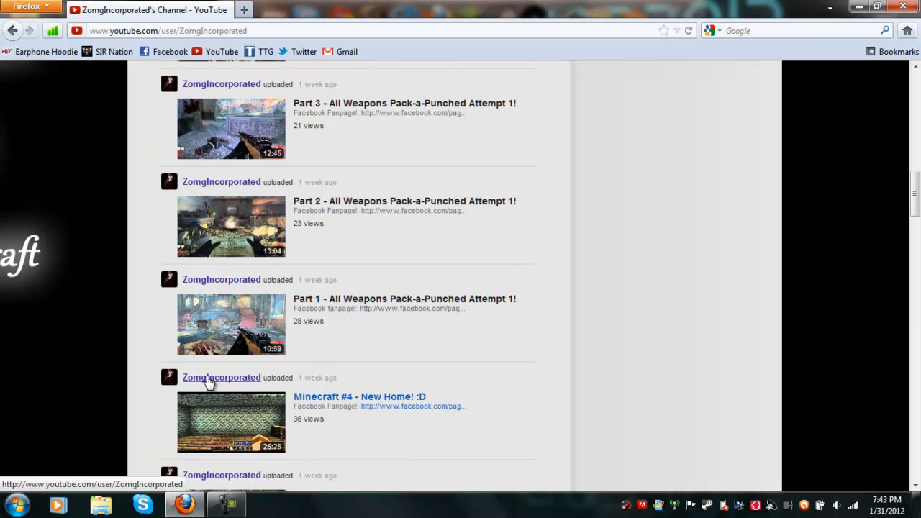
scroll(down, 3)
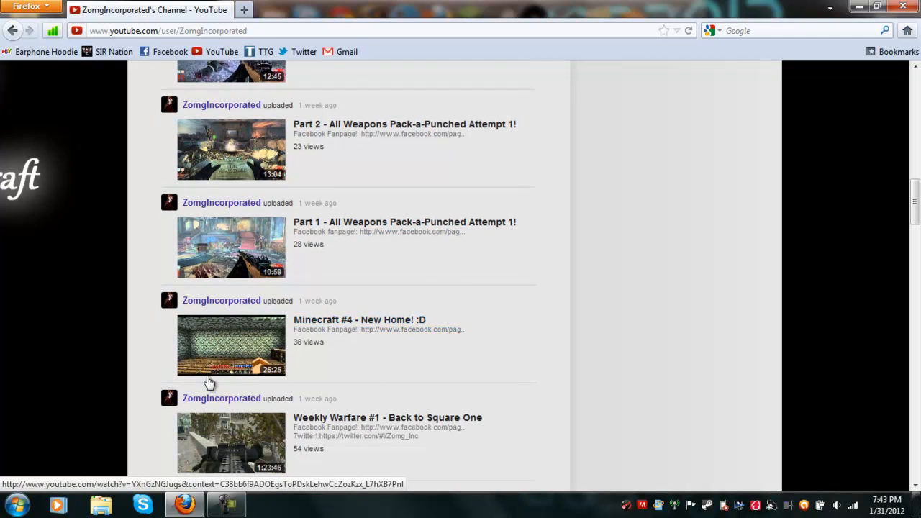
scroll(down, 3)
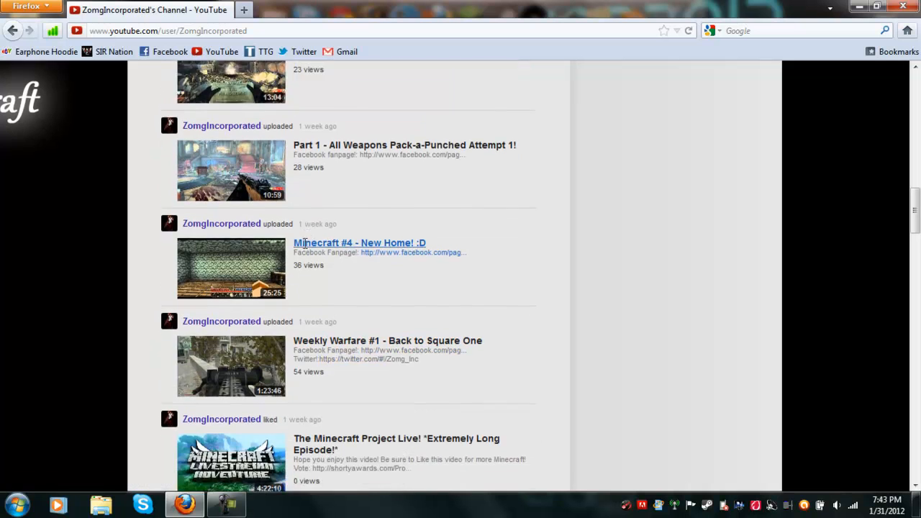
scroll(down, 3)
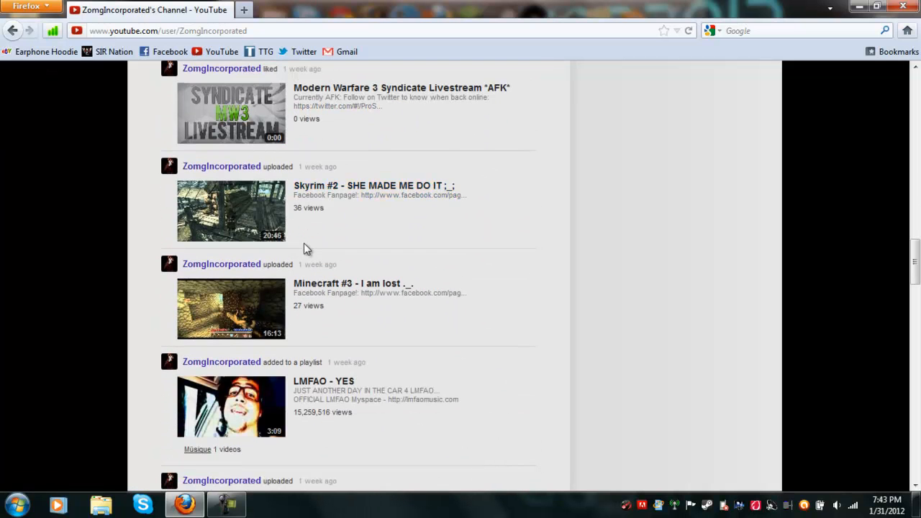
scroll(down, 3)
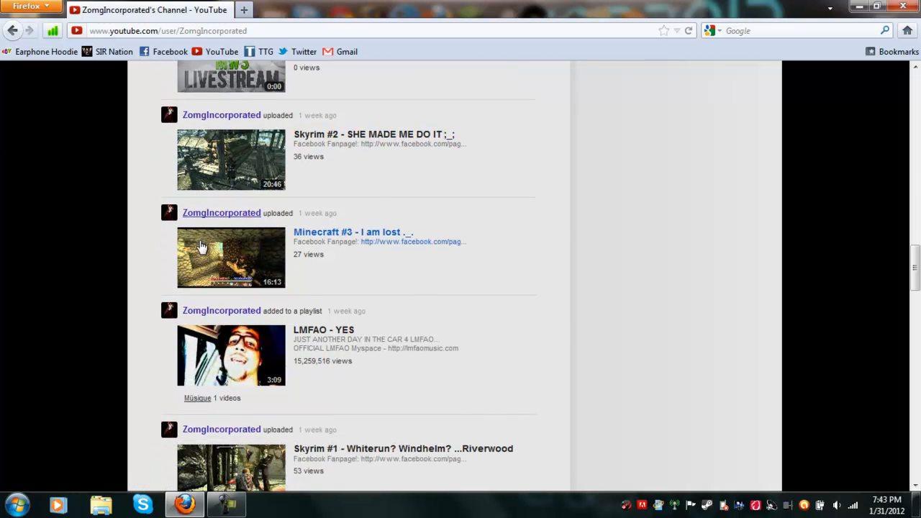
scroll(down, 3)
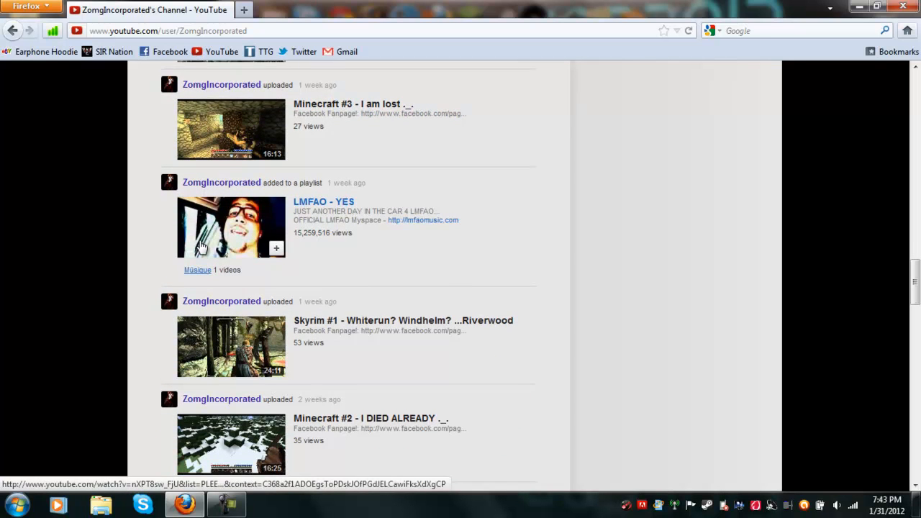
scroll(down, 3)
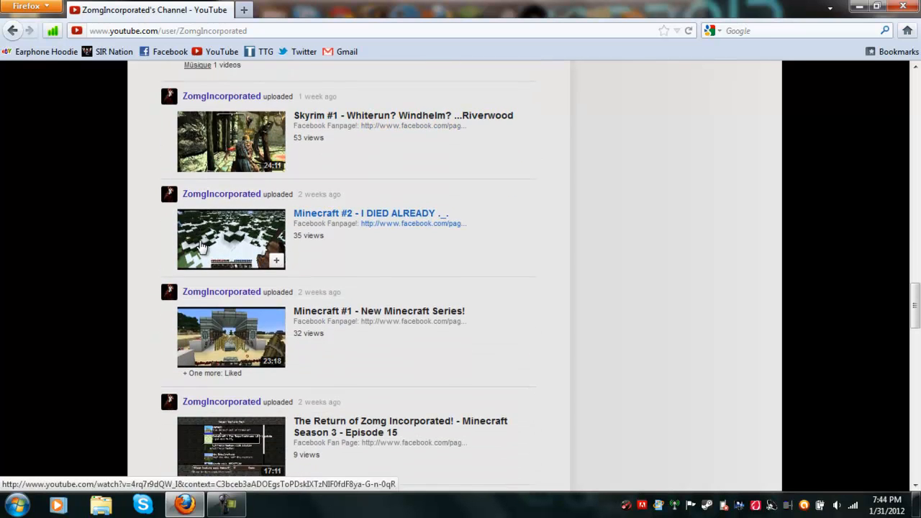
scroll(down, 3)
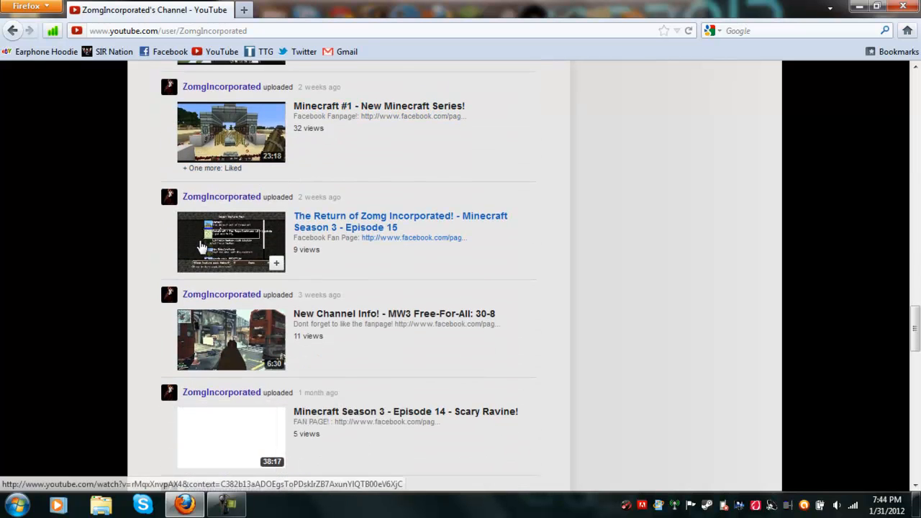
scroll(down, 3)
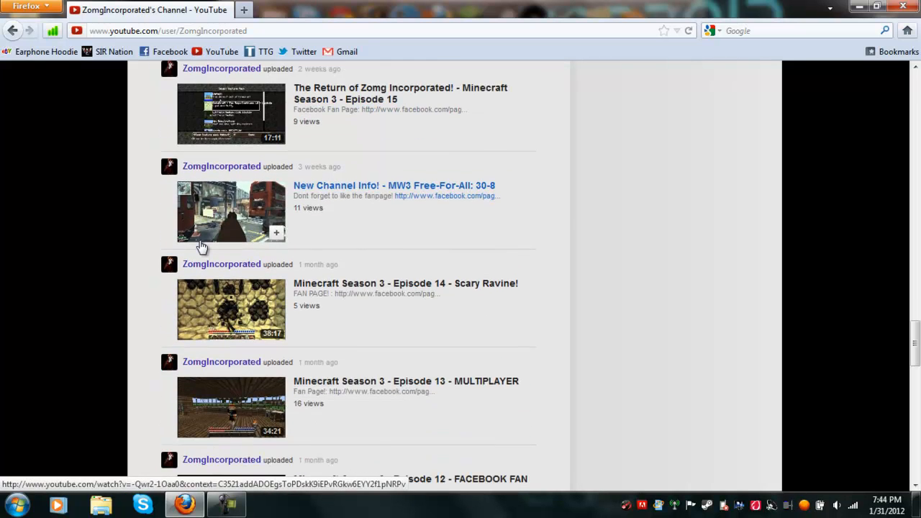
scroll(down, 3)
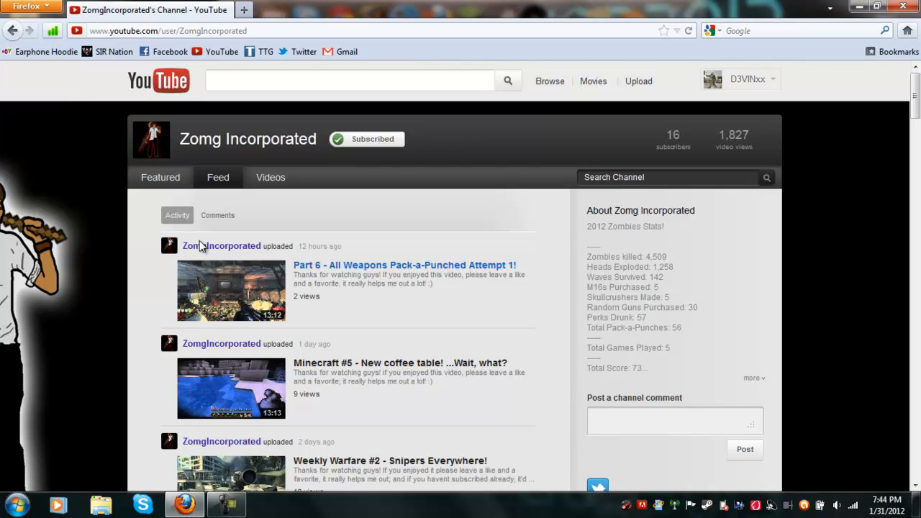
mouse_move(31, 162)
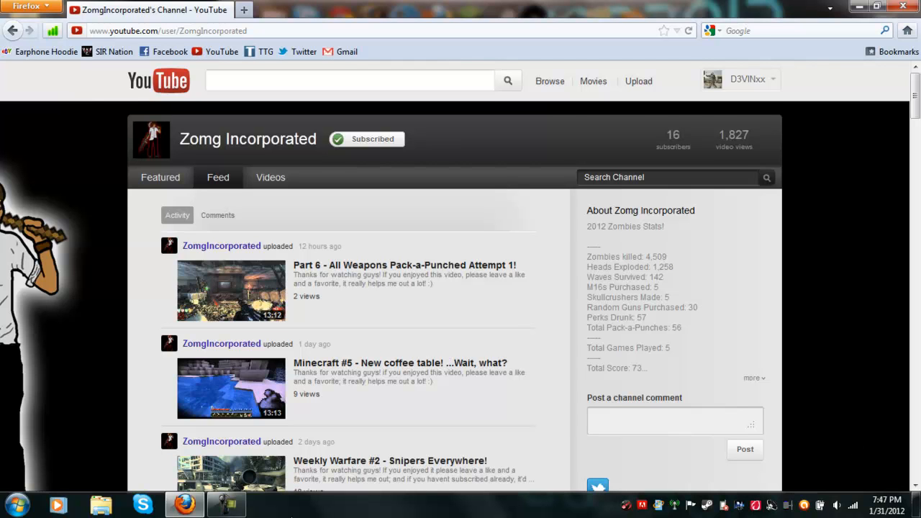
mouse_move(113, 282)
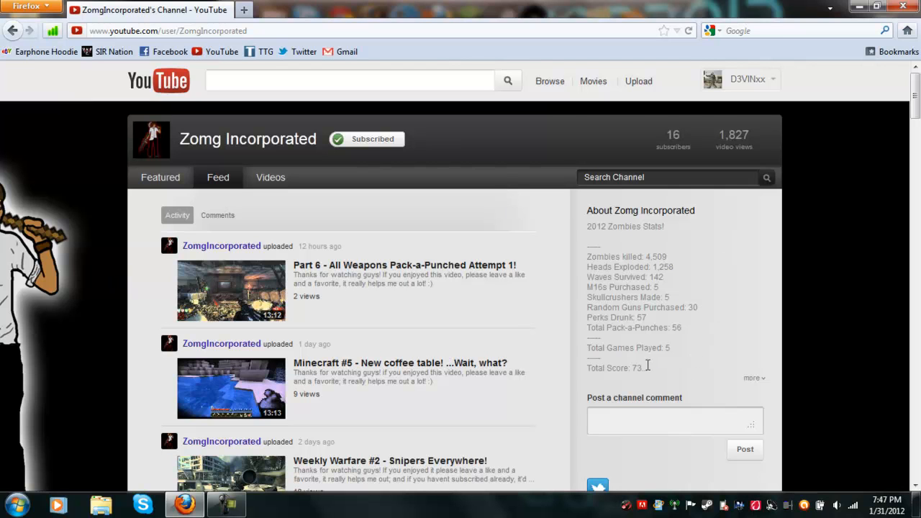
Highlight the 2012 Zombies Stats lines in the channel's About description
drag(587, 256, 674, 352)
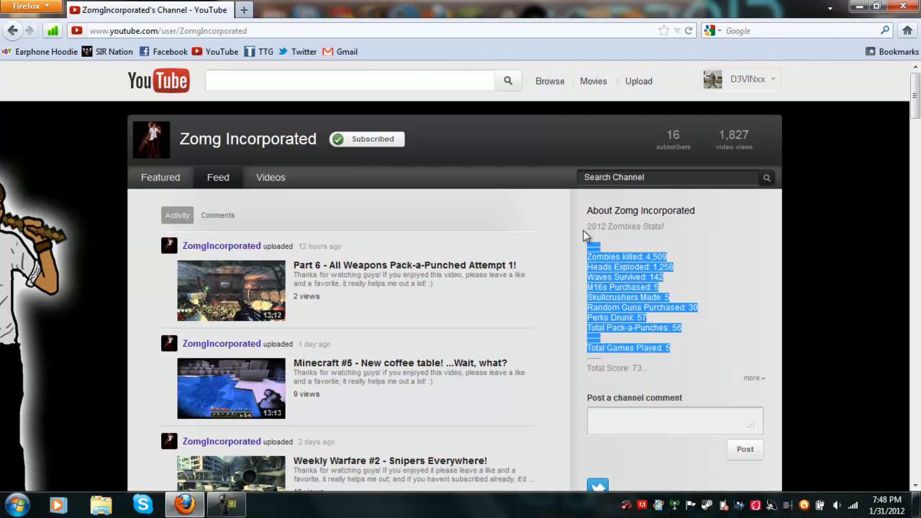